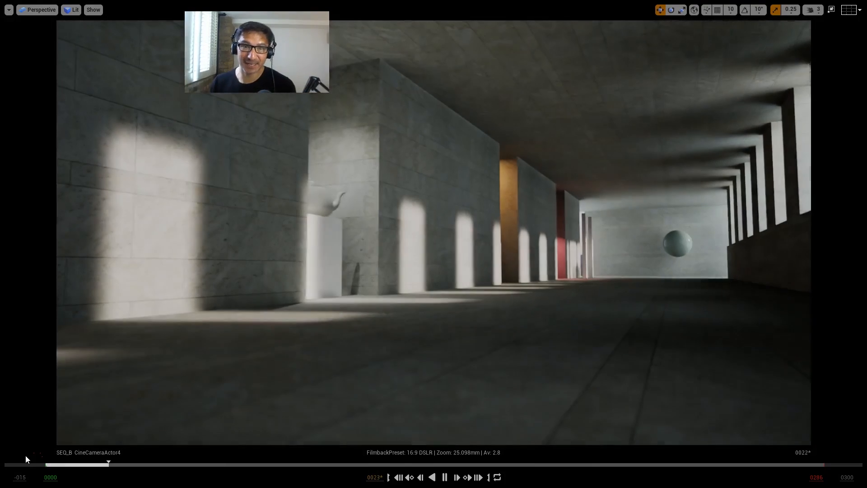
Step: Watch the corridor sequence play, then leave the maximized cinematic viewport for the docked Sequencer layout
click(456, 477)
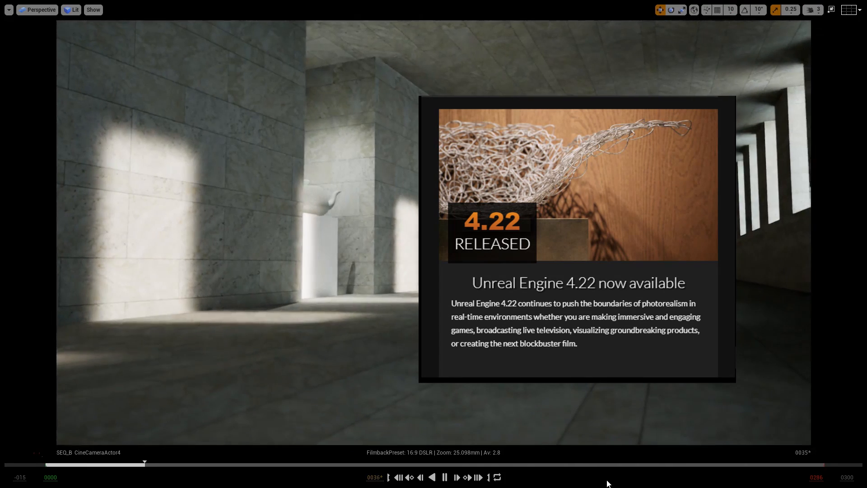
click(444, 477)
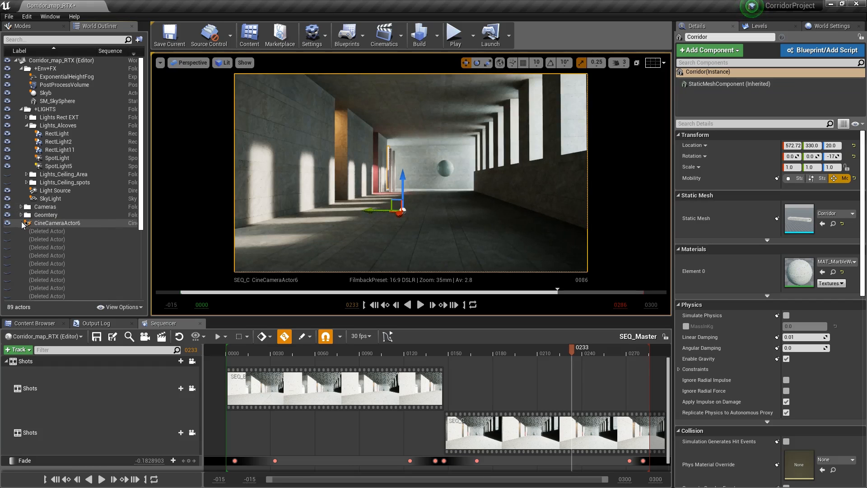
Step: Open SEQ_Master from Content > Sequences and select the floating sphere in the viewport
click(32, 323)
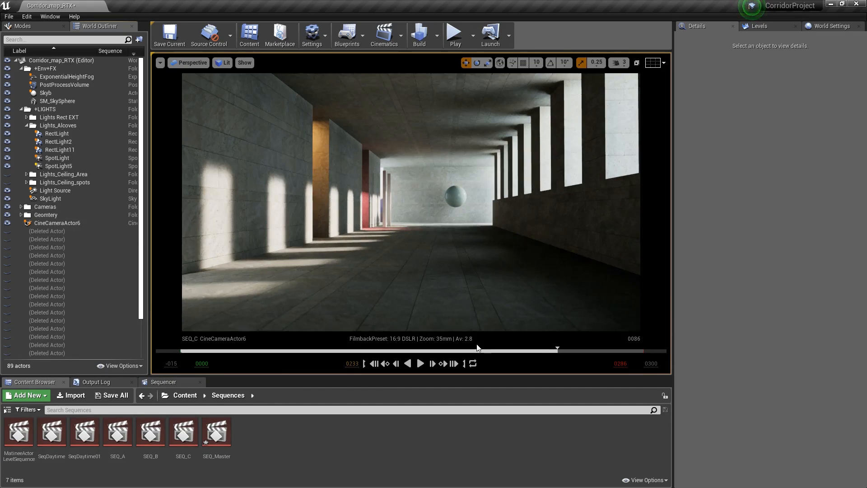
double_click(216, 433)
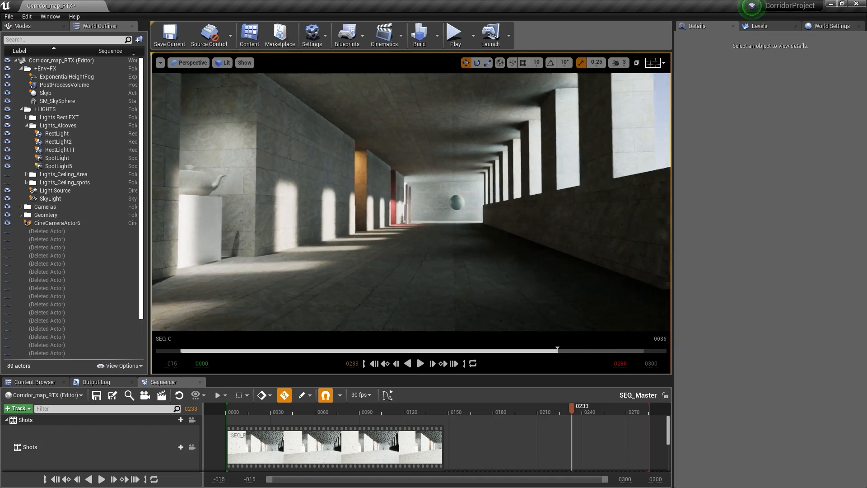
click(454, 202)
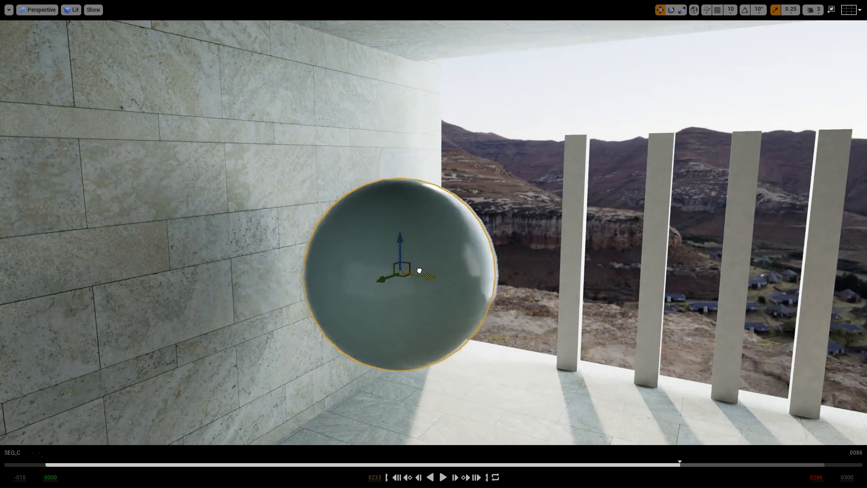
Step: Pick an entry from the viewport's Lit view-mode menu
click(72, 10)
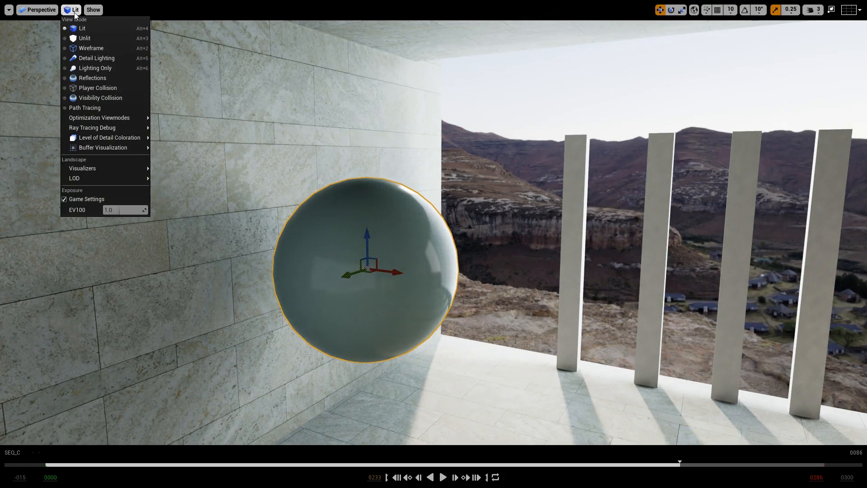
click(95, 68)
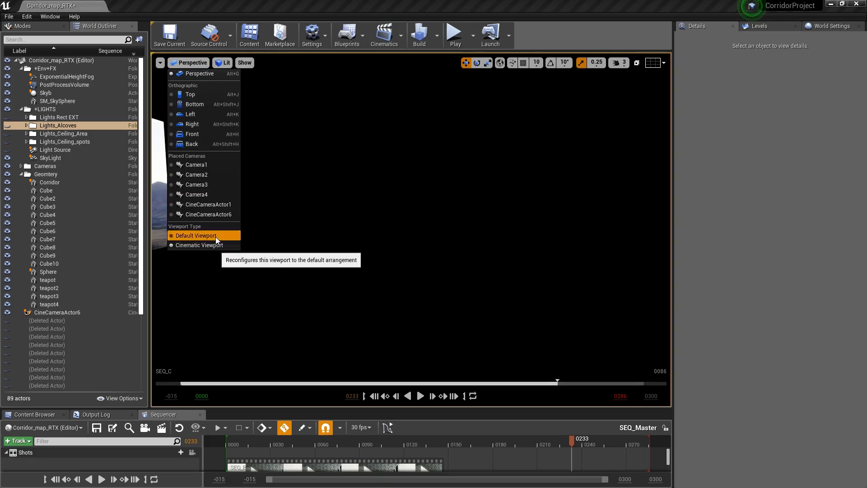
Step: Restore the default viewport, select SkyLight, and enable its Affects World setting
click(195, 235)
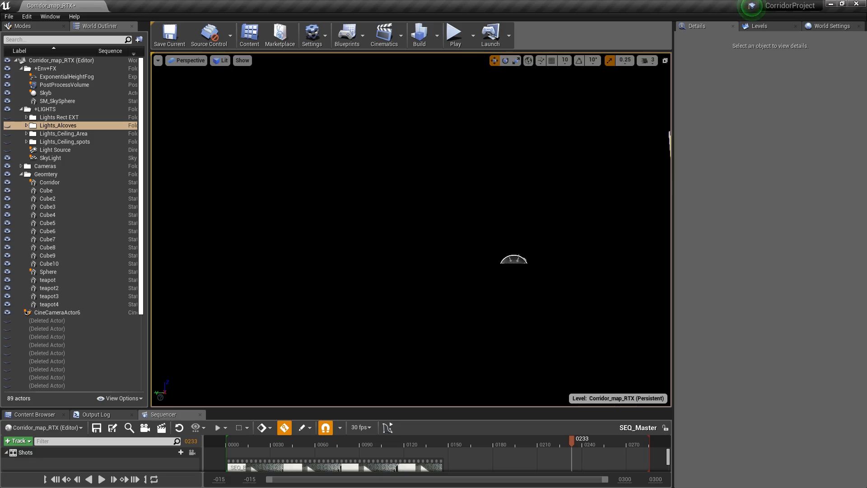
click(50, 158)
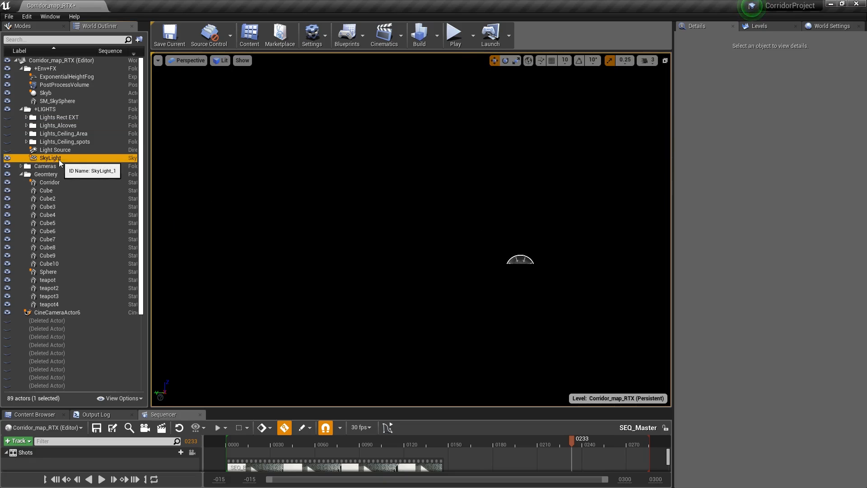
click(50, 157)
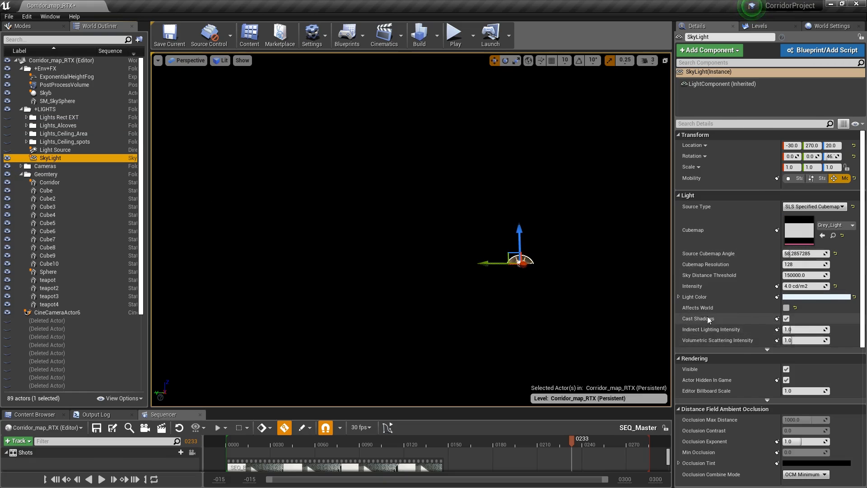
mouse_move(786, 308)
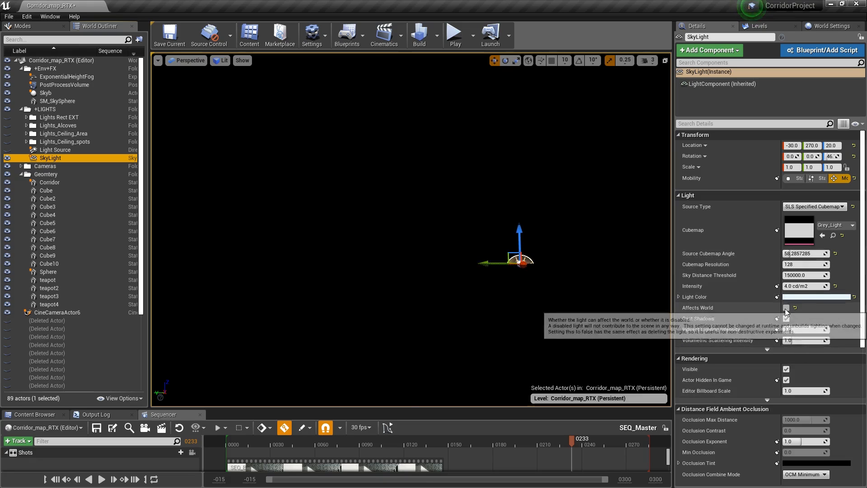
click(785, 308)
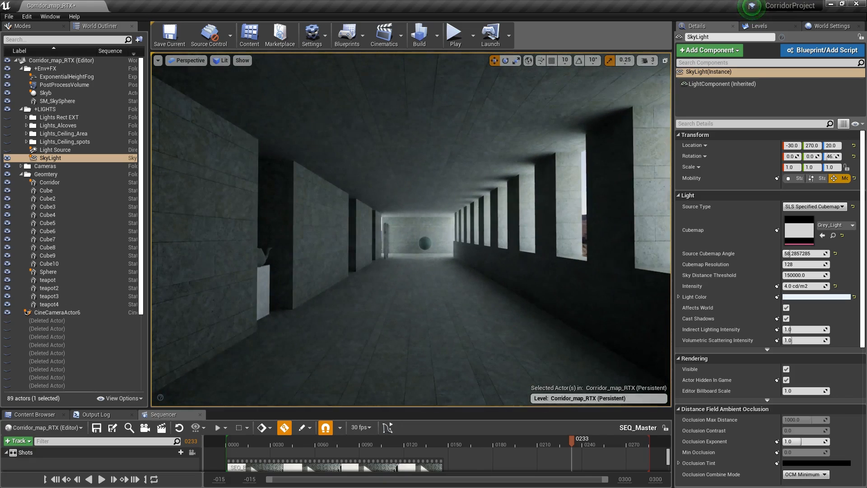
click(49, 272)
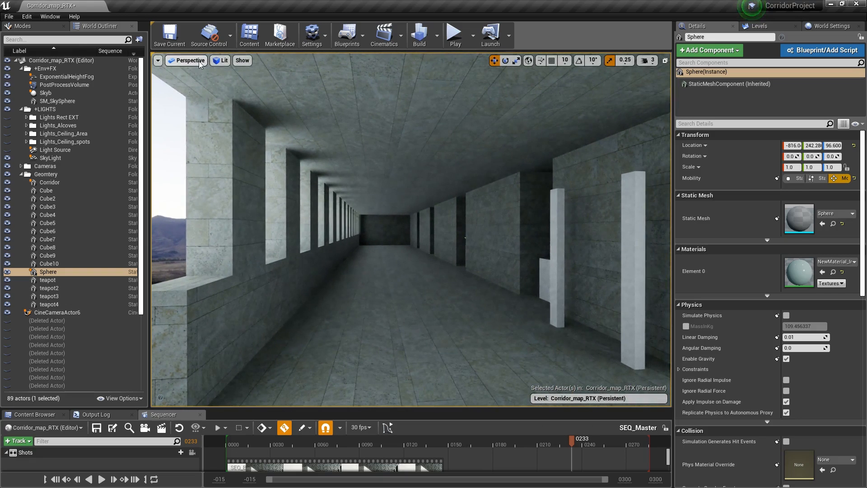
click(158, 60)
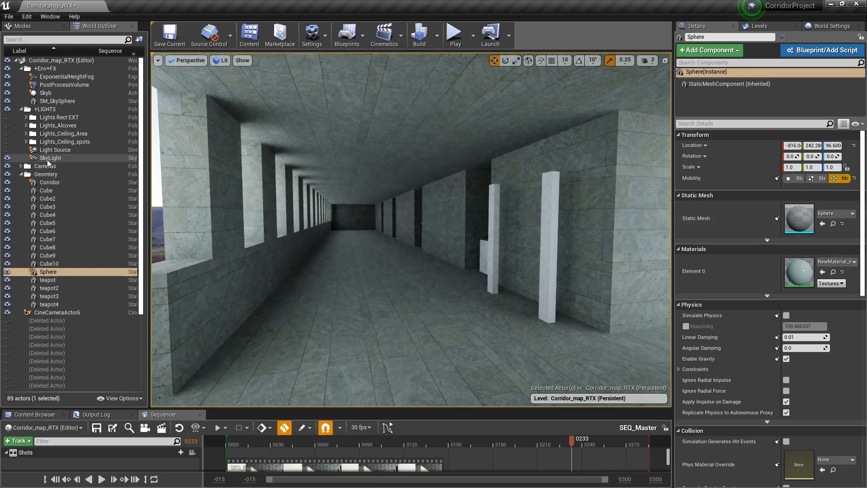
click(50, 158)
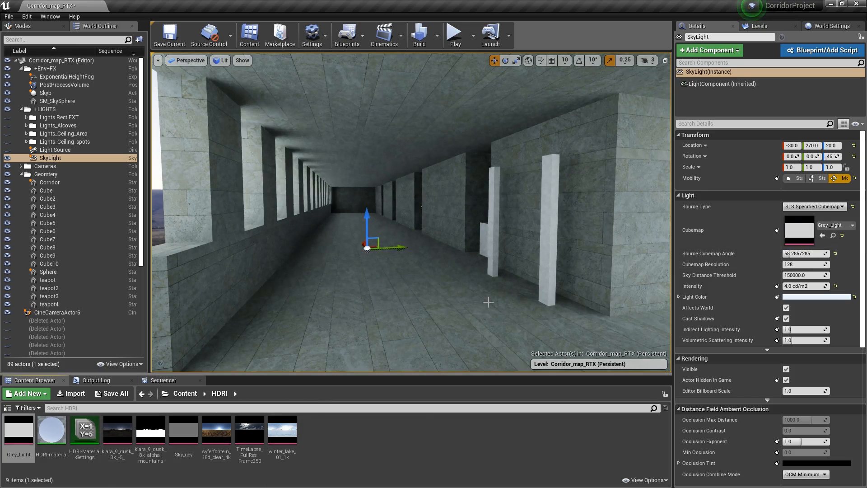
mouse_move(216, 430)
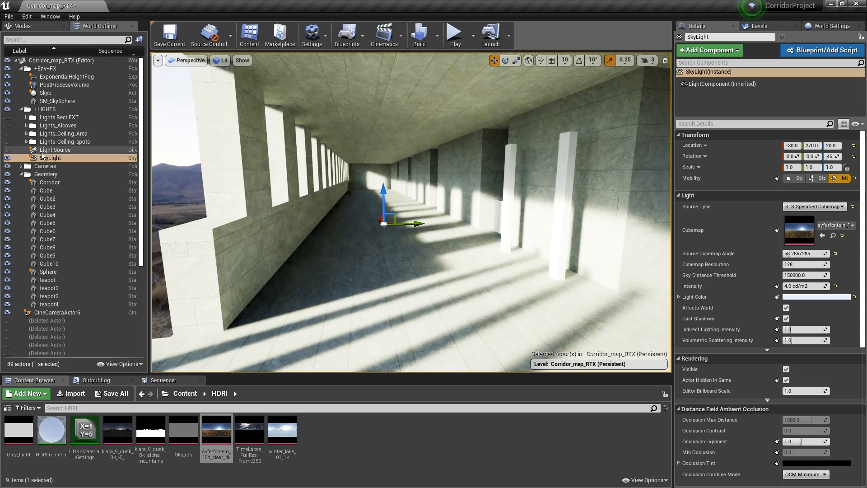
mouse_move(785, 308)
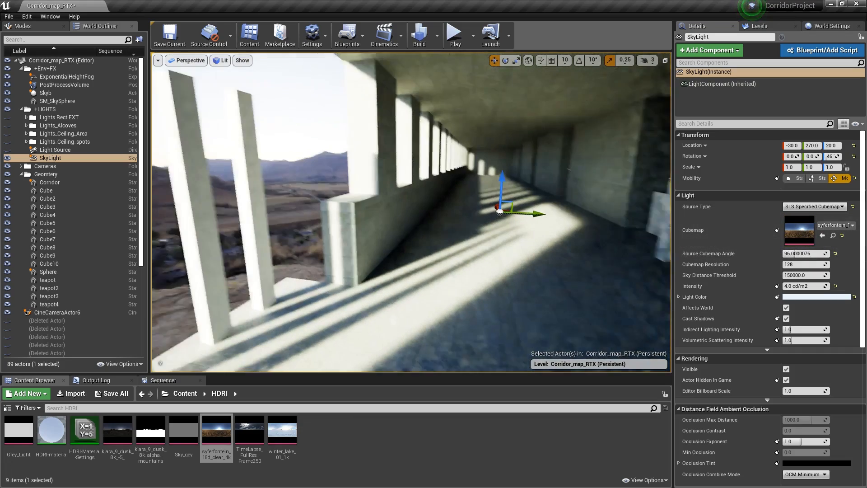
Step: Preview the HDRI-lit corridor in Path Tracing view mode, then return to Lit
click(190, 60)
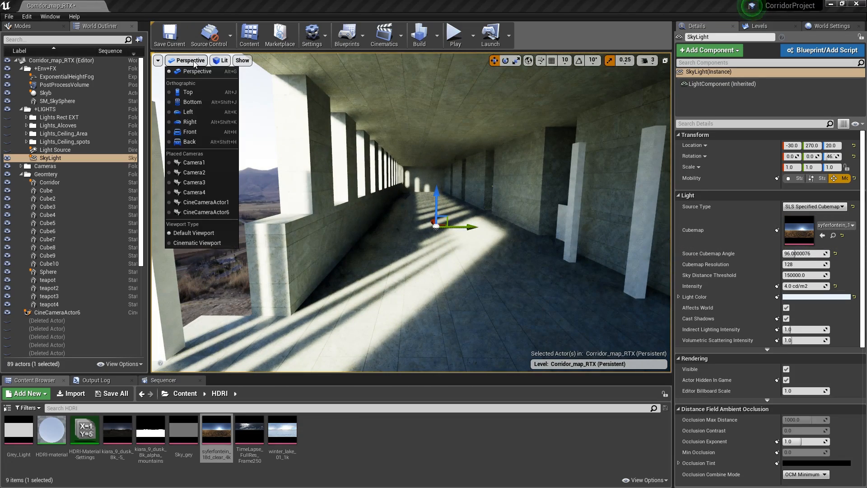
click(223, 60)
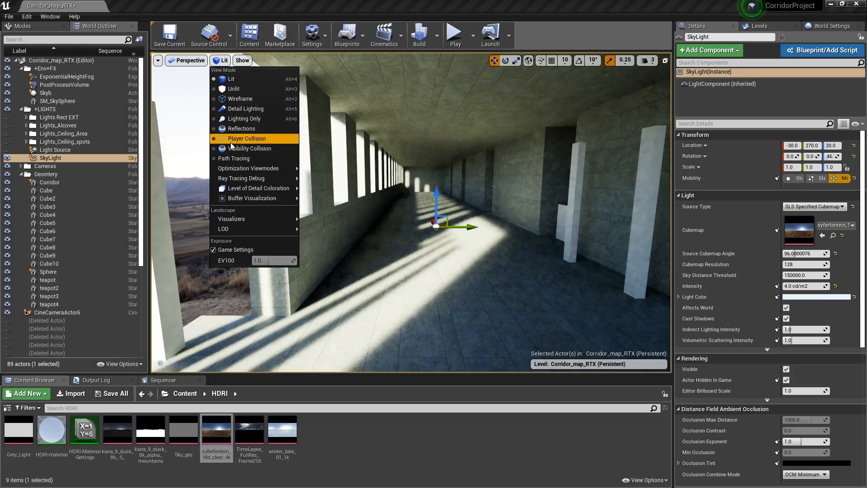
click(234, 158)
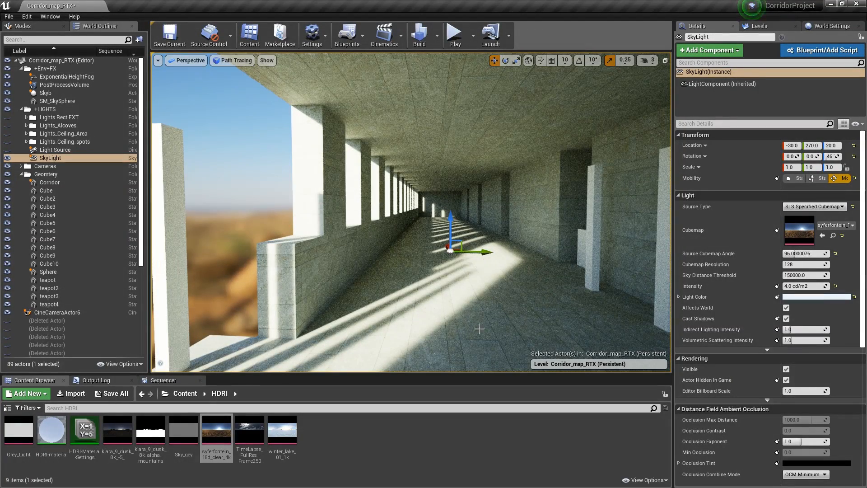
mouse_move(221, 105)
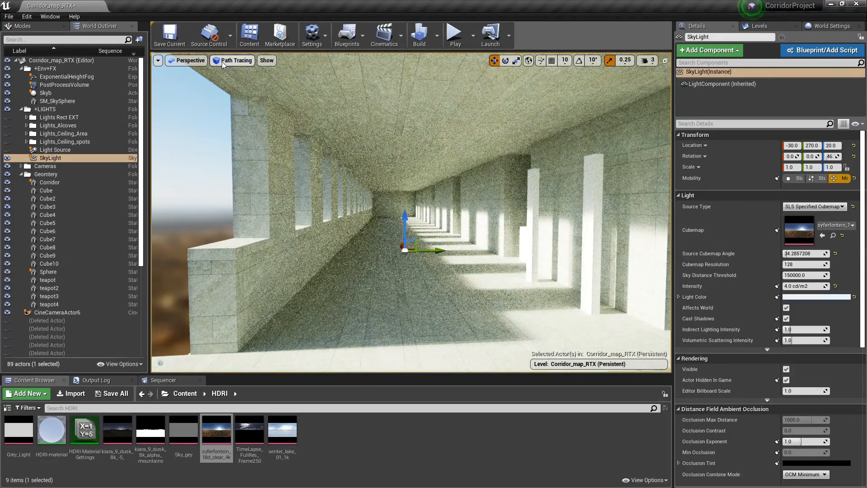
click(234, 60)
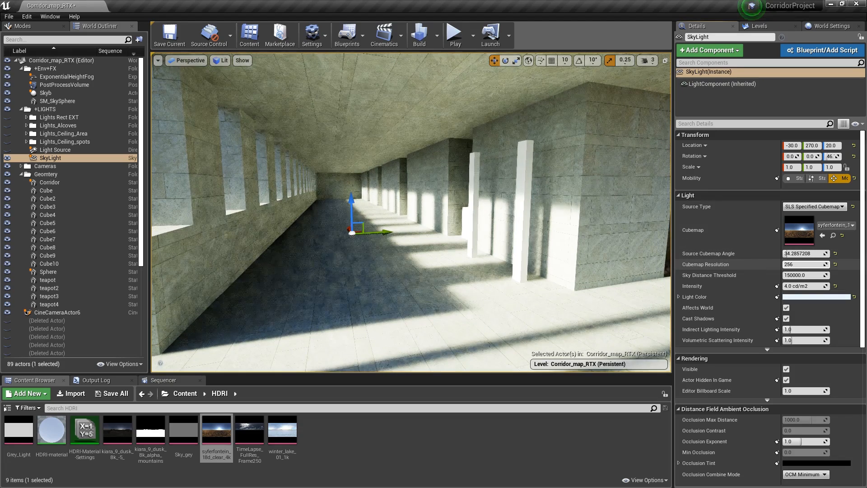
Step: Try SkyLight Cubemap Resolution at 1024, then settle on 64
click(805, 264)
text(1024)
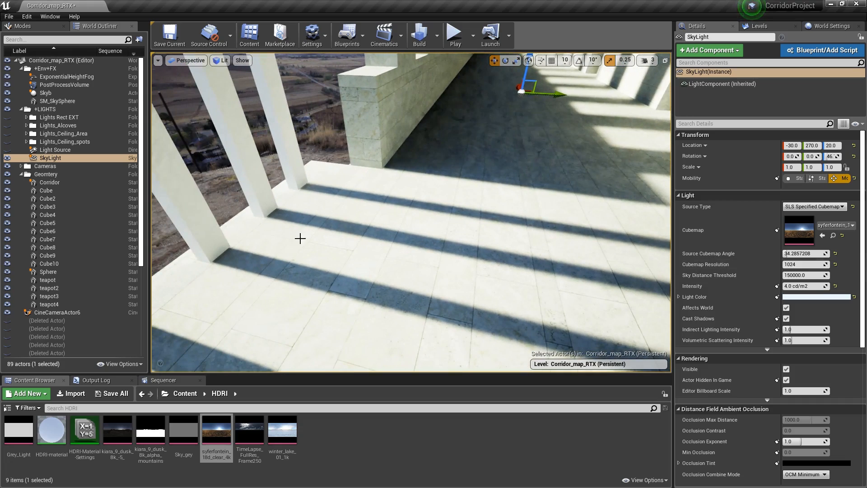
click(802, 264)
text(64)
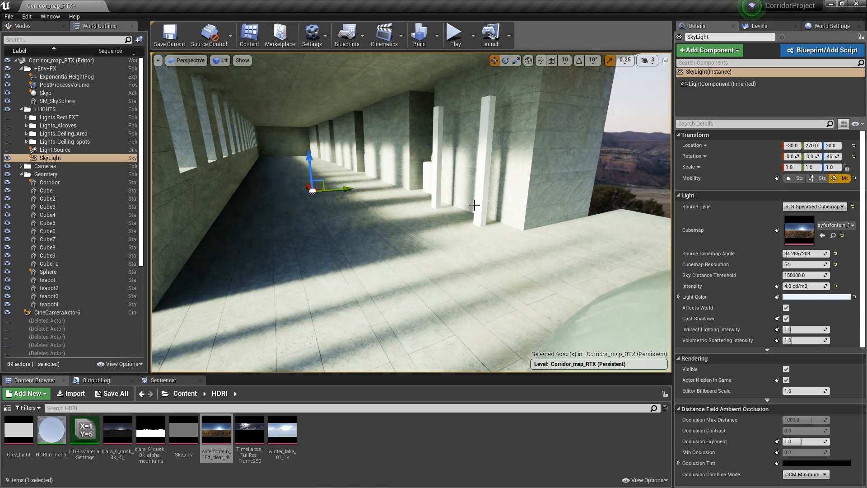
mouse_move(66, 85)
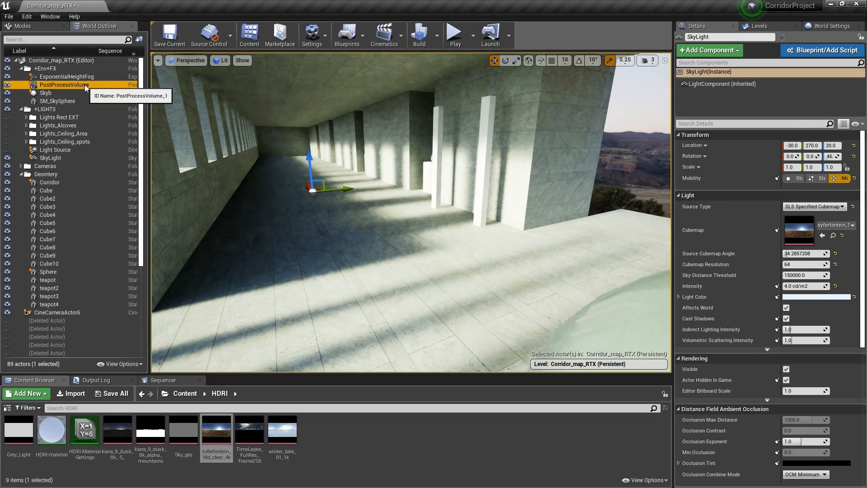
Step: Set PostProcessVolume's Ray Tracing GI Samples Per Pixel to 16, then select SkyLight
click(65, 85)
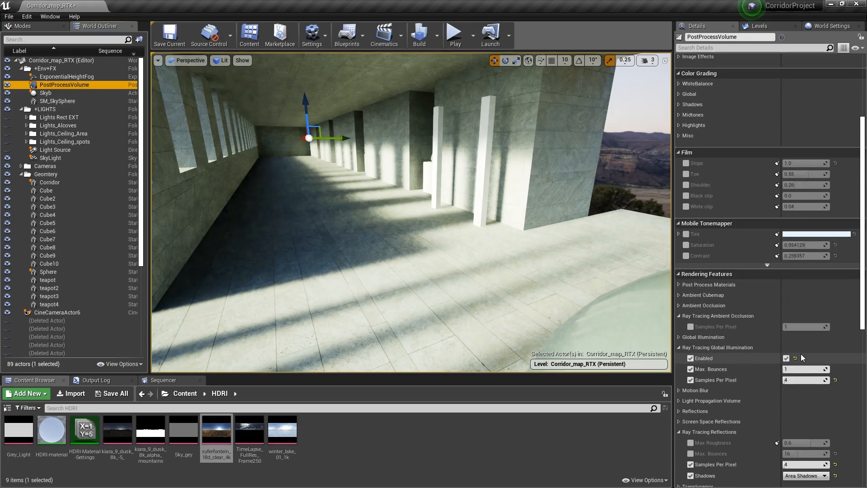
scroll(down, 3)
text(16)
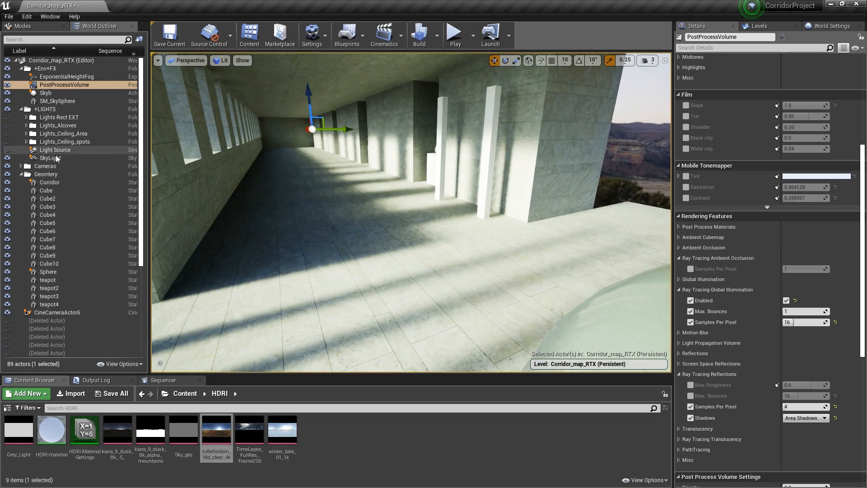
click(55, 157)
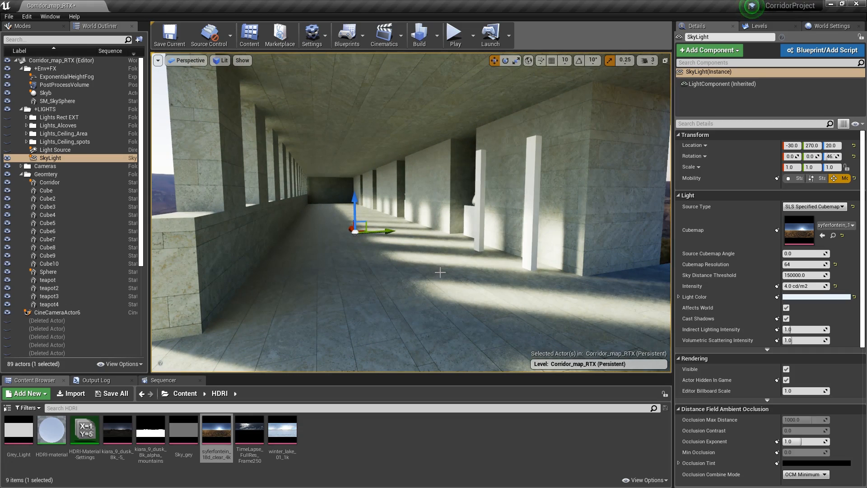
mouse_move(745, 267)
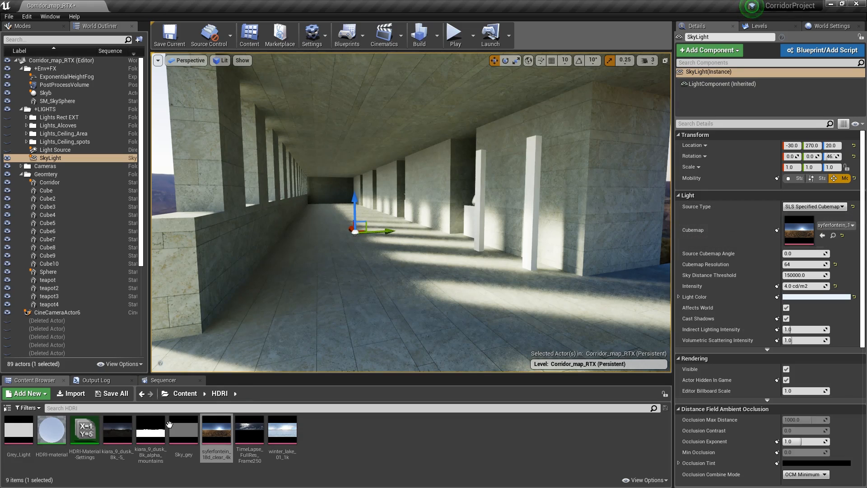
Step: Assign the Grey_Light cubemap to the SkyLight's Cubemap property
click(825, 235)
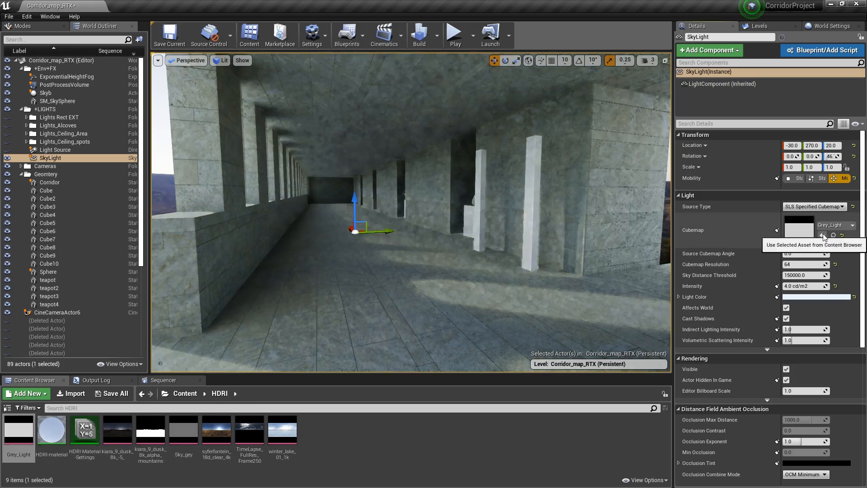
click(822, 235)
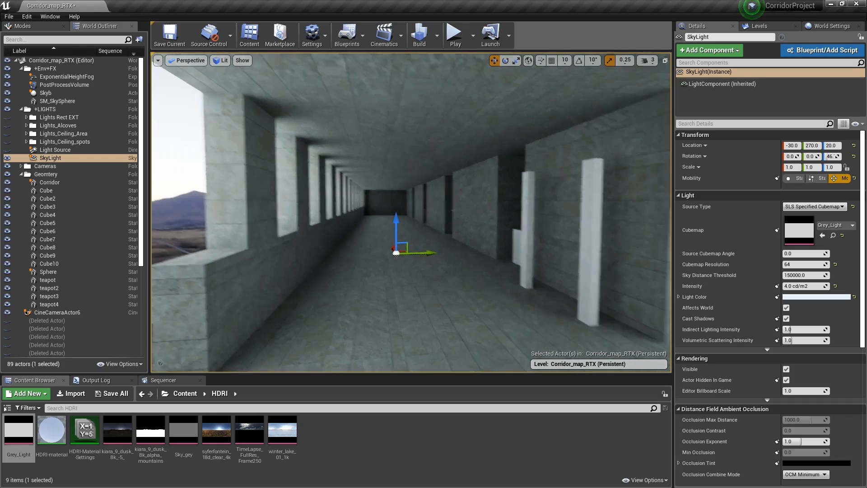
click(55, 150)
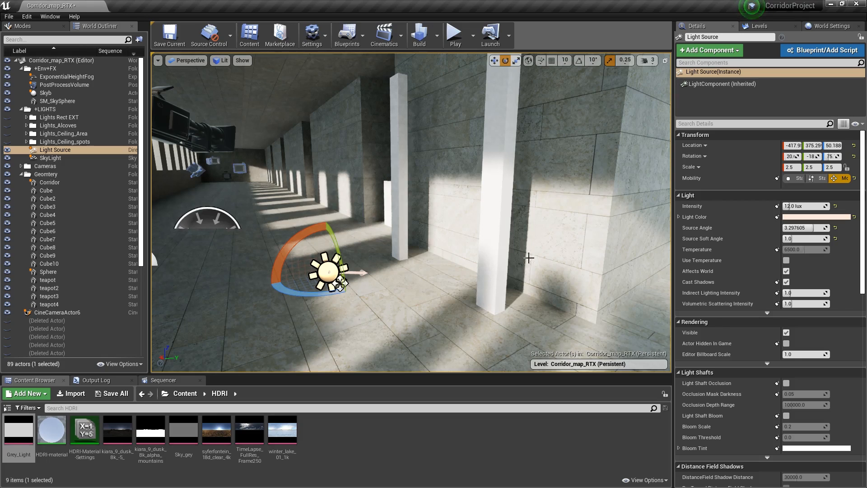
mouse_move(415, 226)
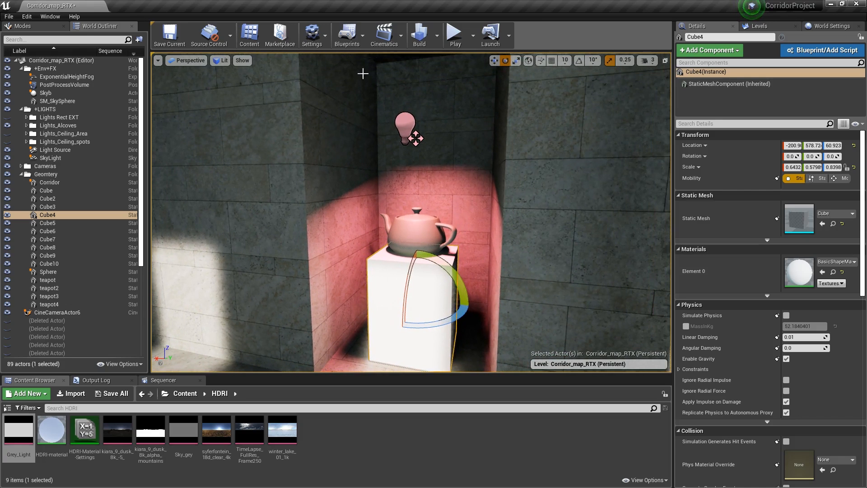
Step: Lower the Lights_Alcoves RectLight's Barn Door Length from about 10.2 to 8.58
click(56, 133)
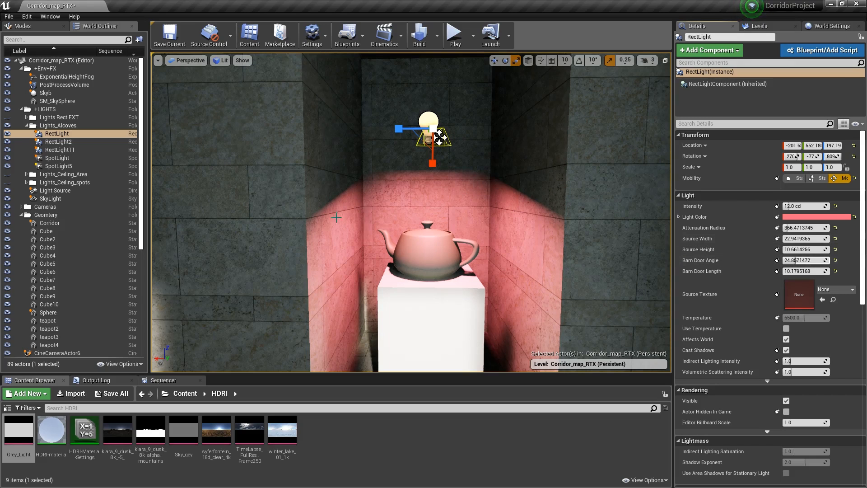
click(805, 271)
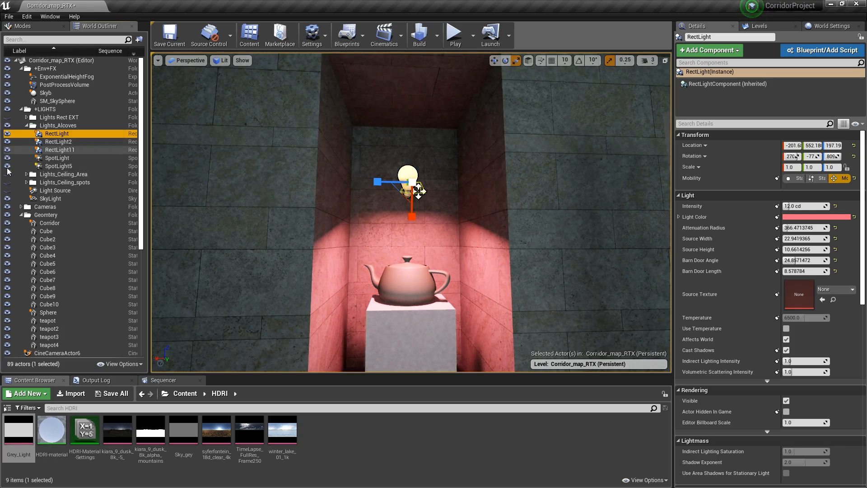
click(50, 198)
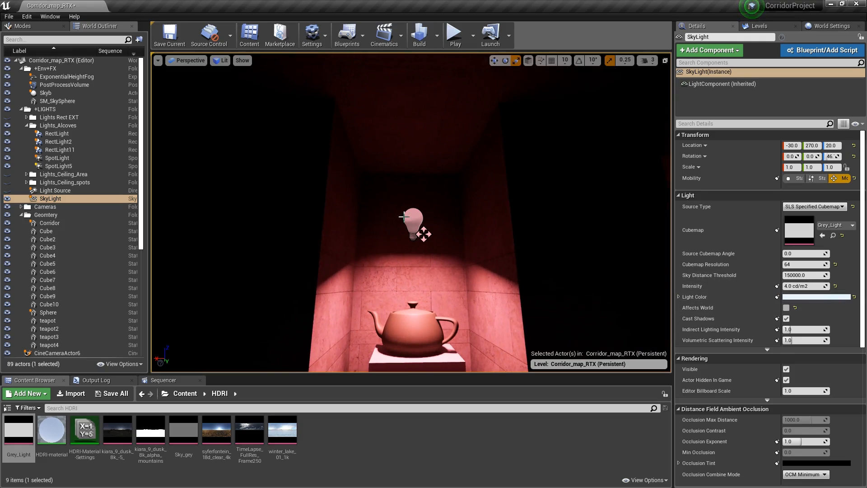
Step: Toggle the red alcove RectLight's Affects World setting off and back on
click(57, 133)
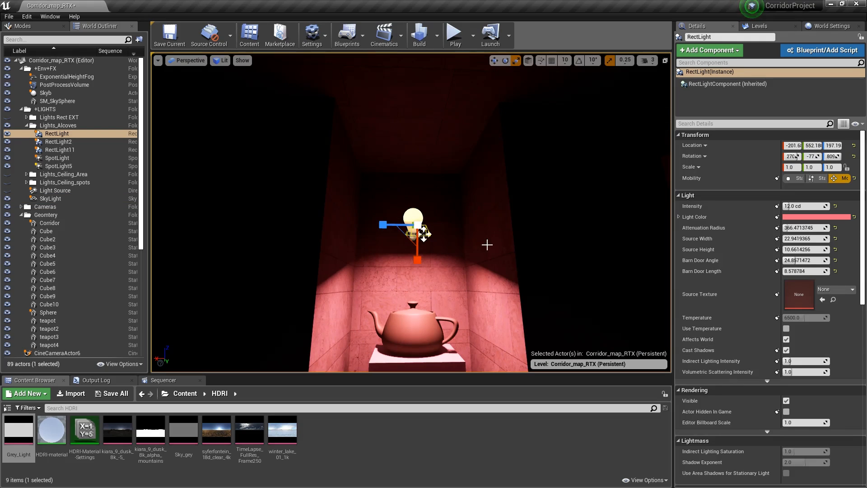
click(785, 339)
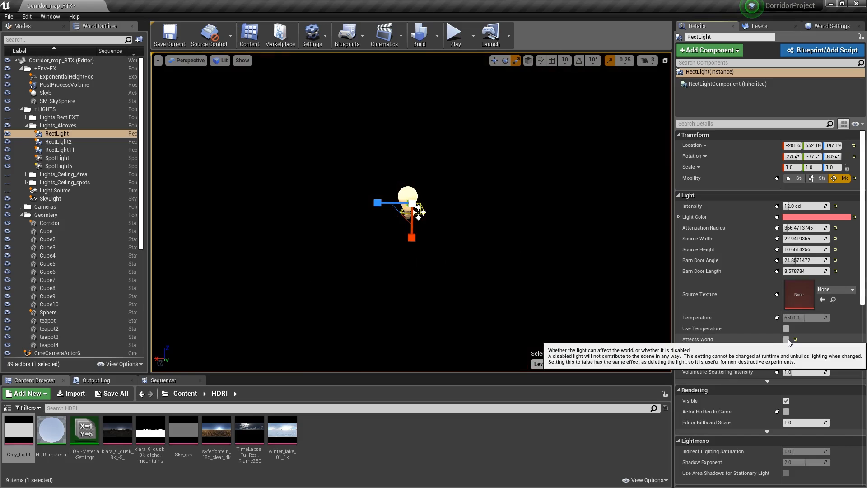
click(786, 339)
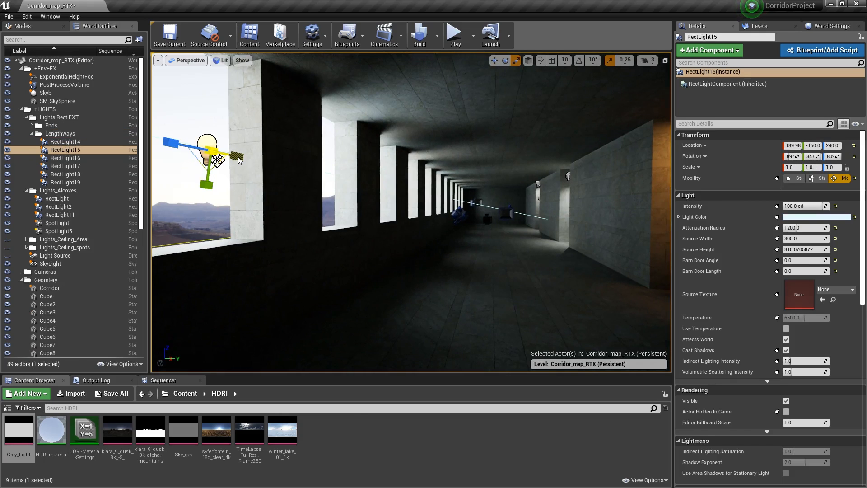
click(49, 289)
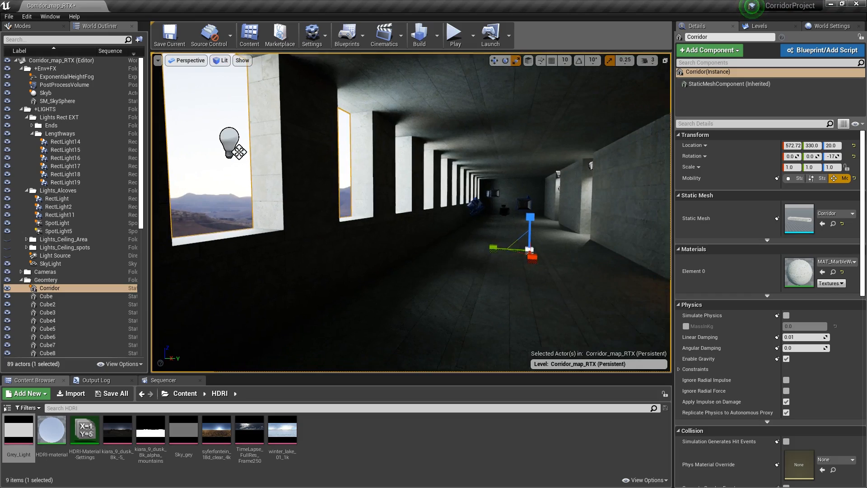
click(65, 150)
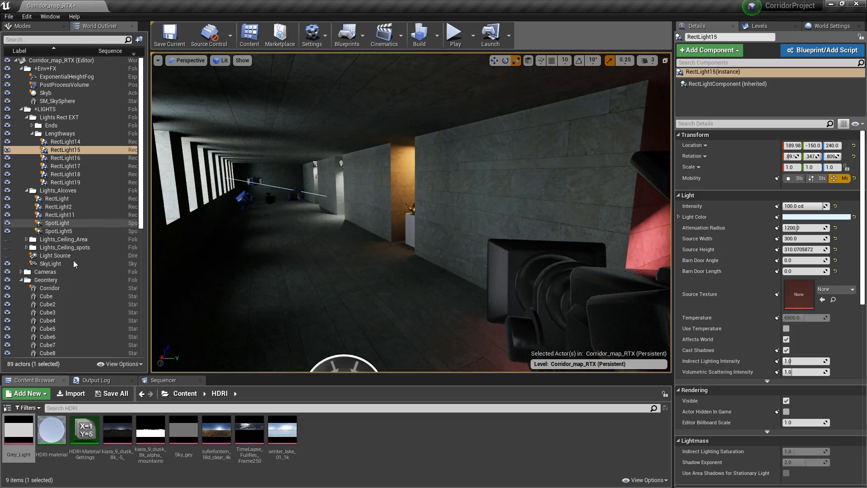
click(50, 263)
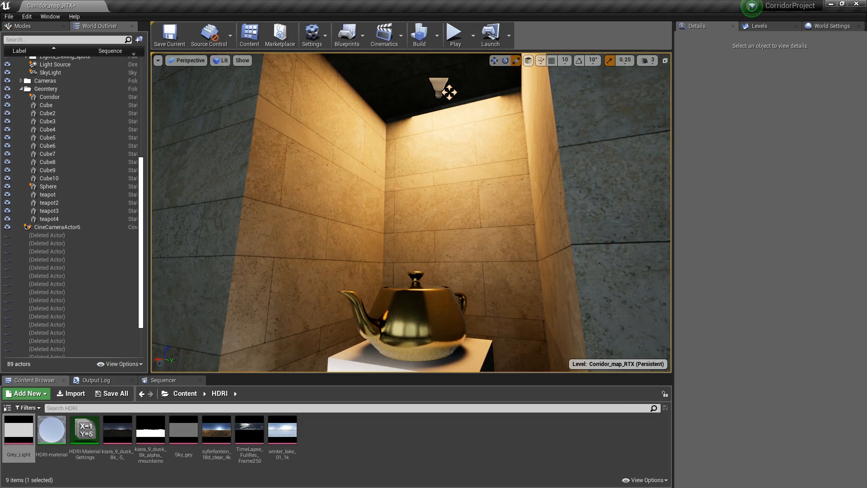
Step: Select RectLight2, the orange 10 cd light above the gold teapot
click(443, 88)
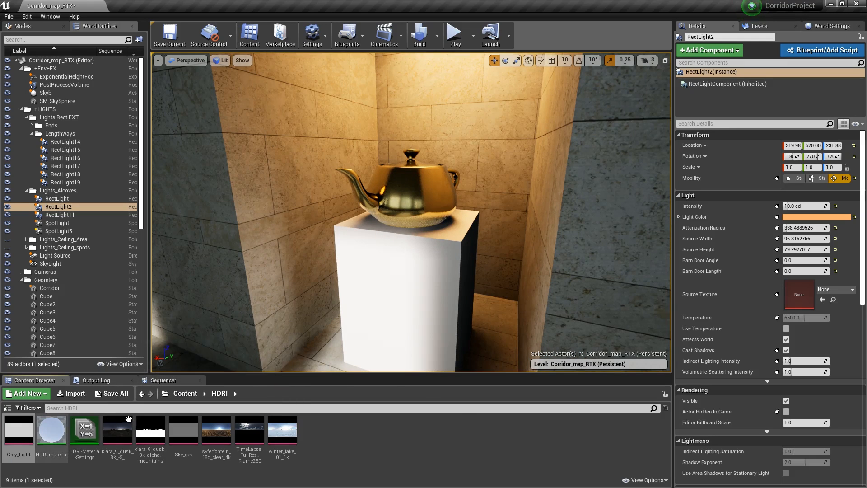
Step: Browse to the Sequences folder and open SeqDaytime01 in Sequencer
click(8, 408)
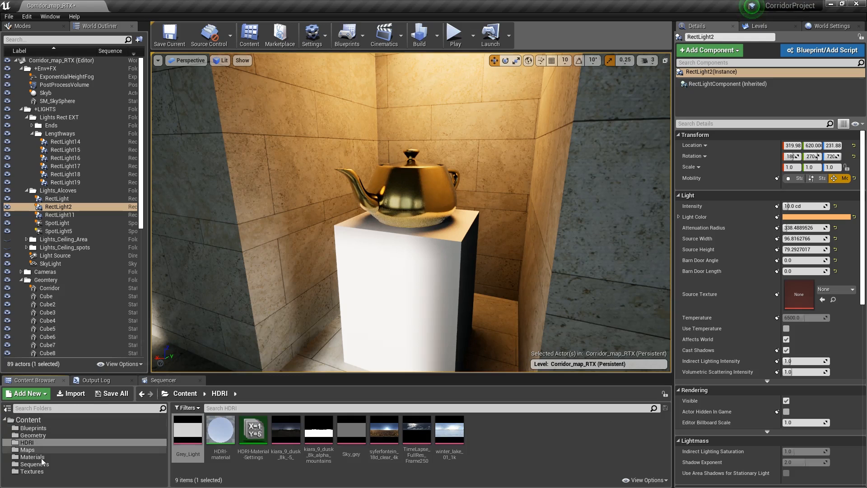
click(34, 463)
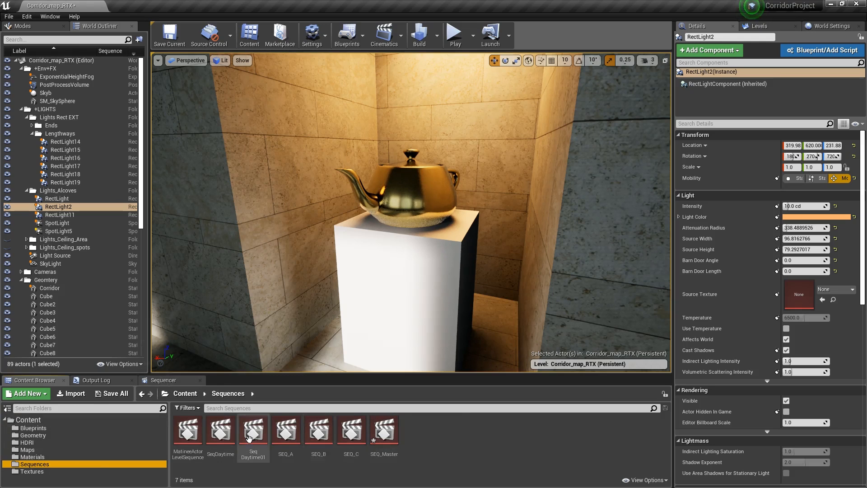
double_click(253, 428)
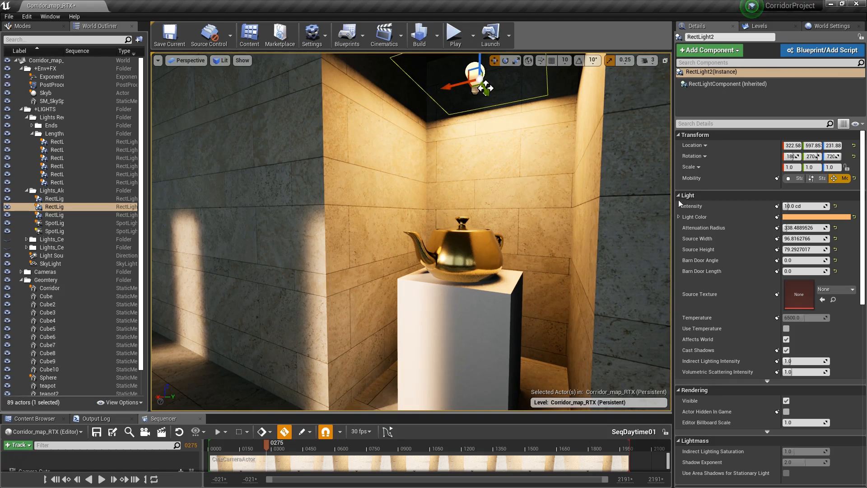
mouse_move(613, 282)
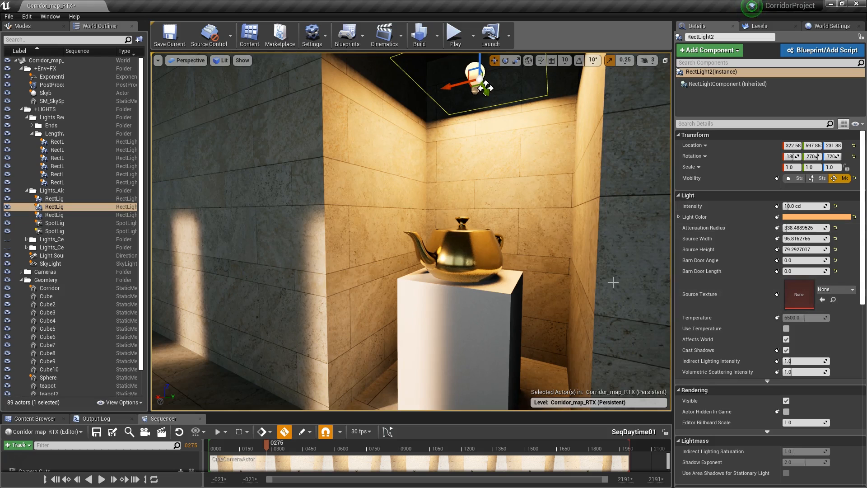
mouse_move(434, 180)
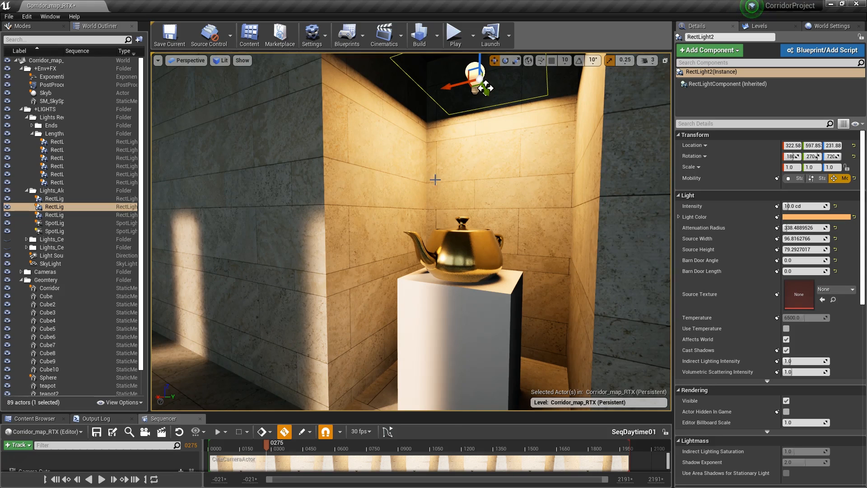
mouse_move(362, 264)
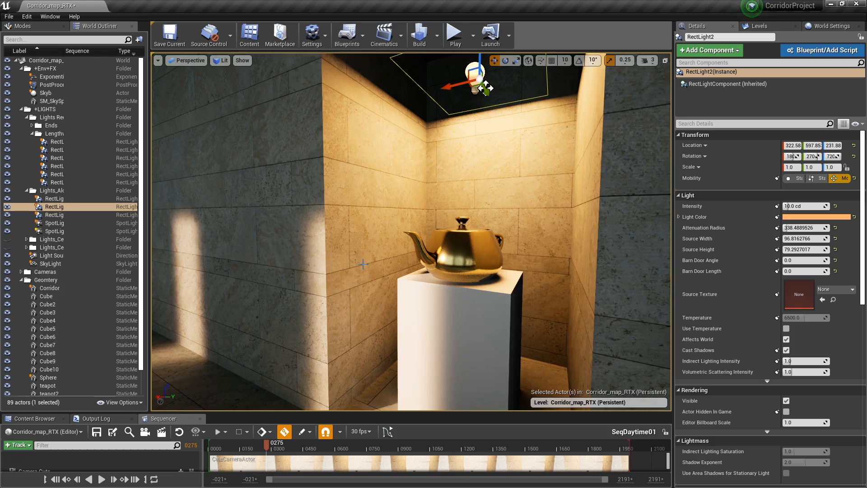